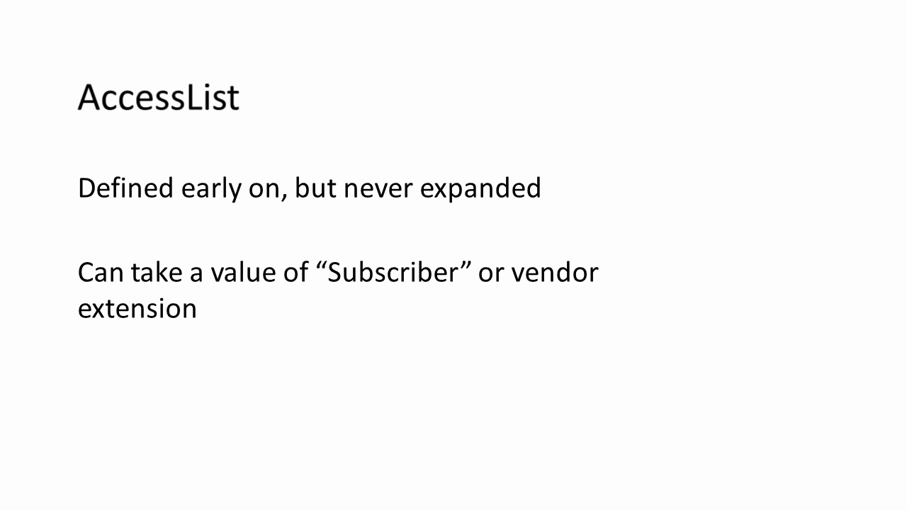
key(Right)
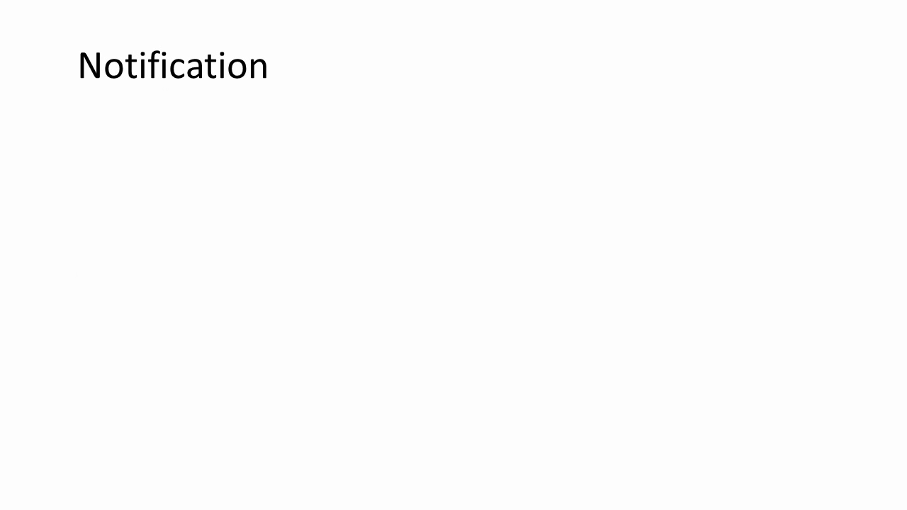